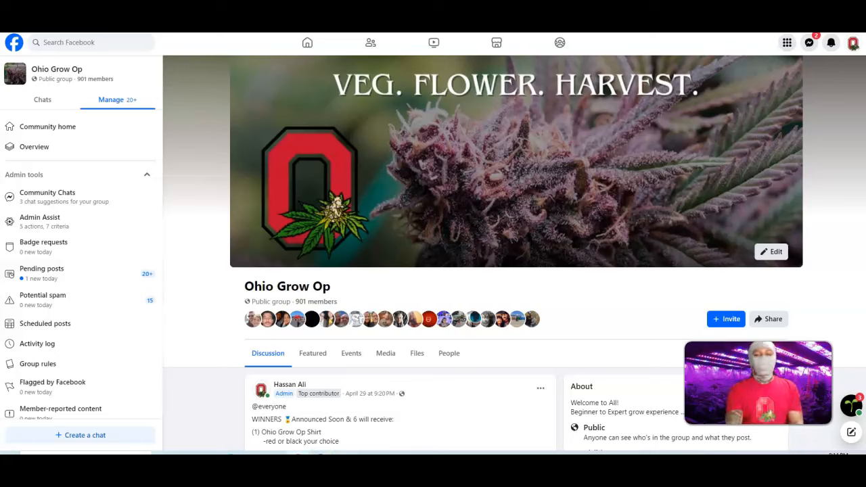
- Scroll down the Facebook feed to reach the giveaway post's reactions line
scroll("down", 3)
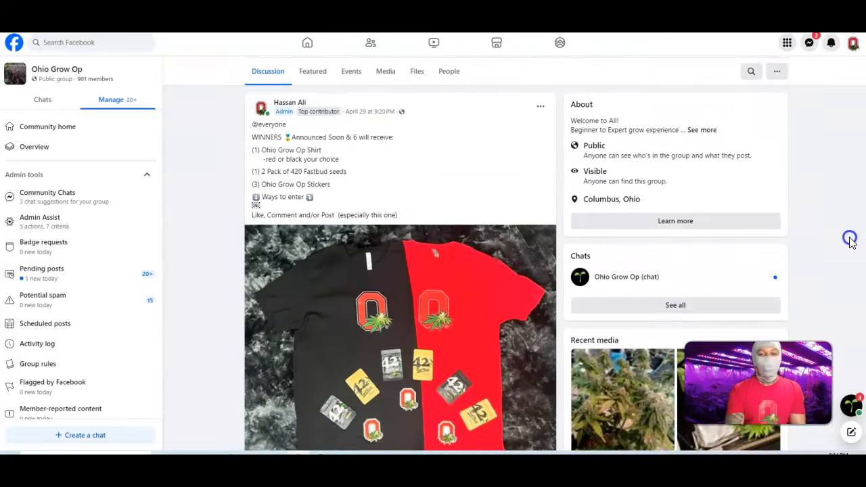
scroll("down", 3)
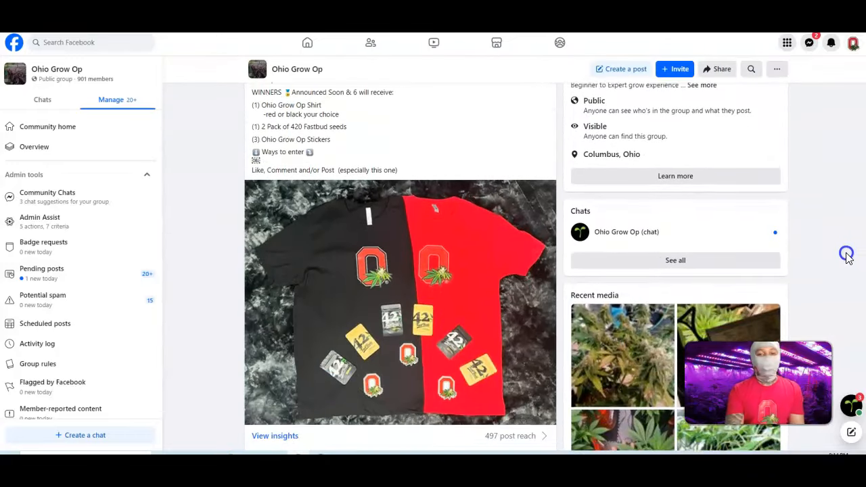
scroll("down", 3)
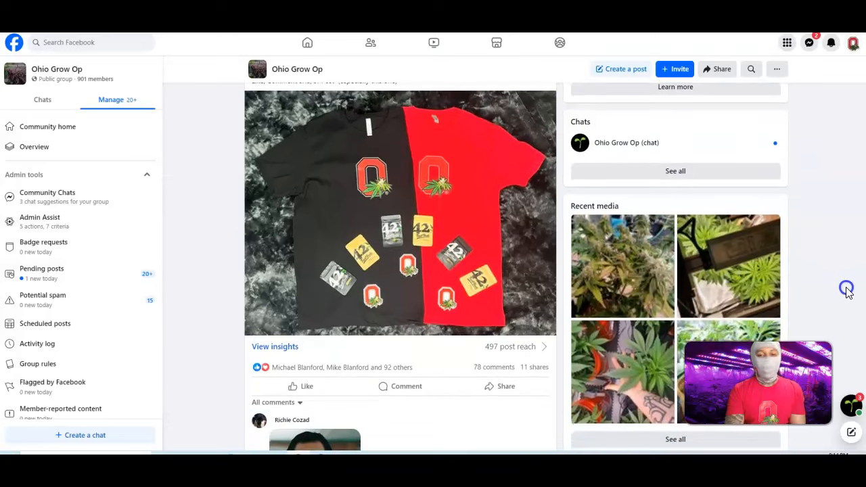
scroll("down", 3)
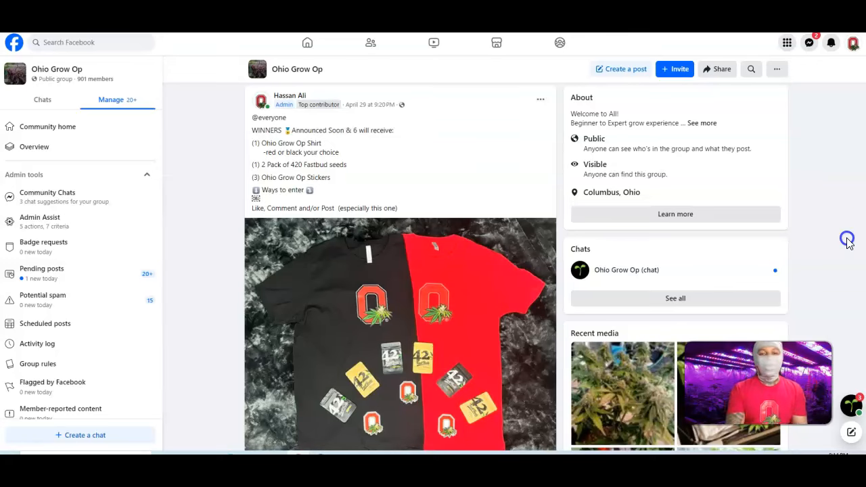
scroll("down", 3)
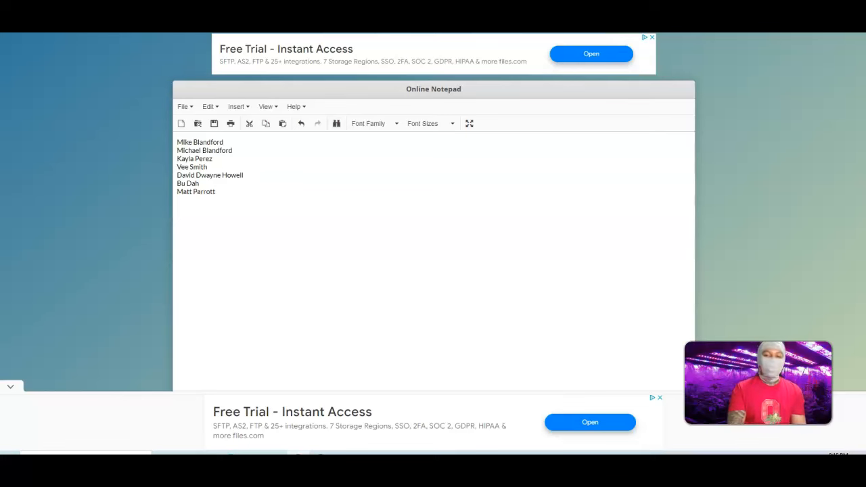
left_click(215, 192)
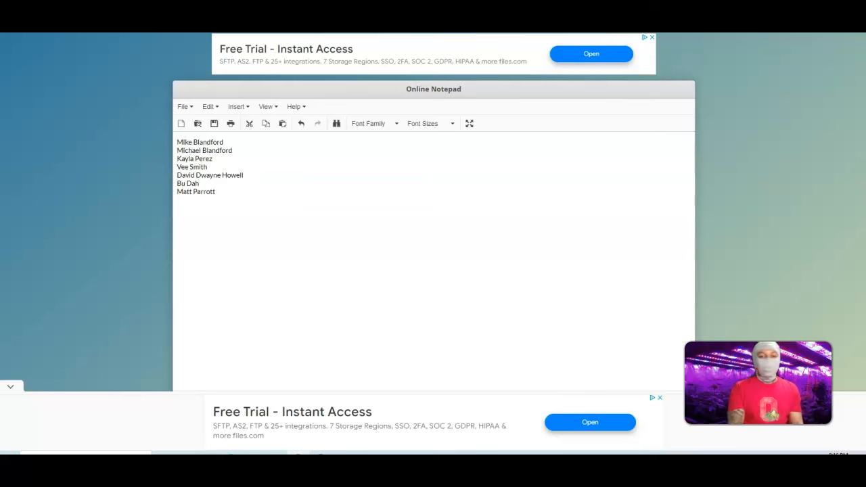
mouse_move(6, 102)
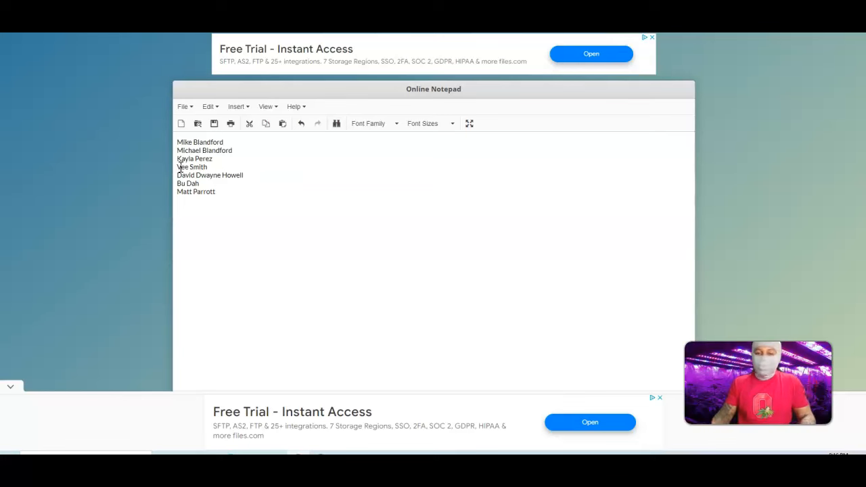
left_click(215, 192)
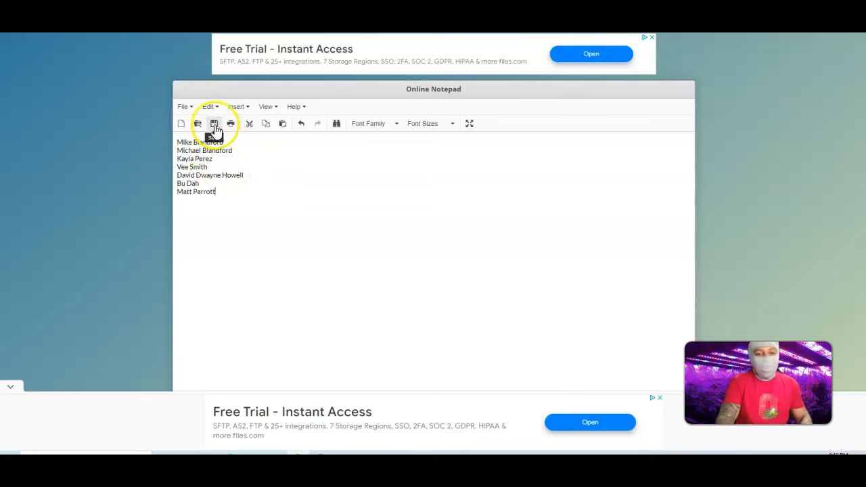
left_click(213, 123)
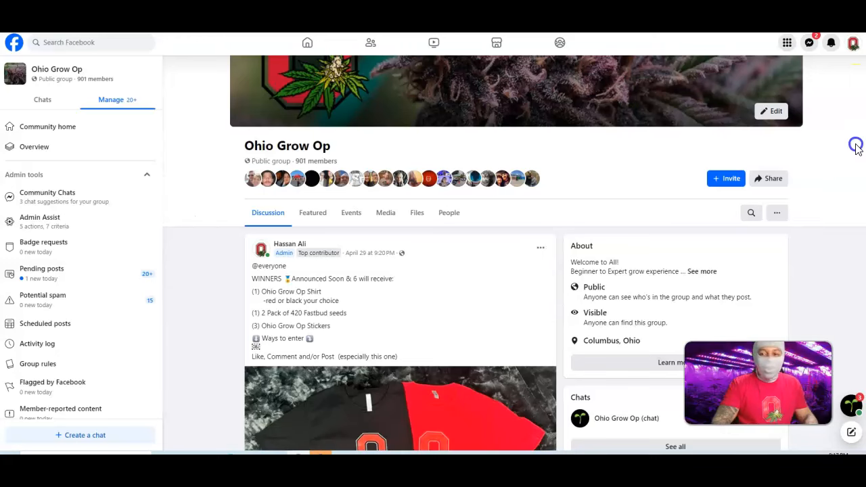
- Expand 'and 92 others' to show everyone who reacted to the giveaway post
scroll("down", 3)
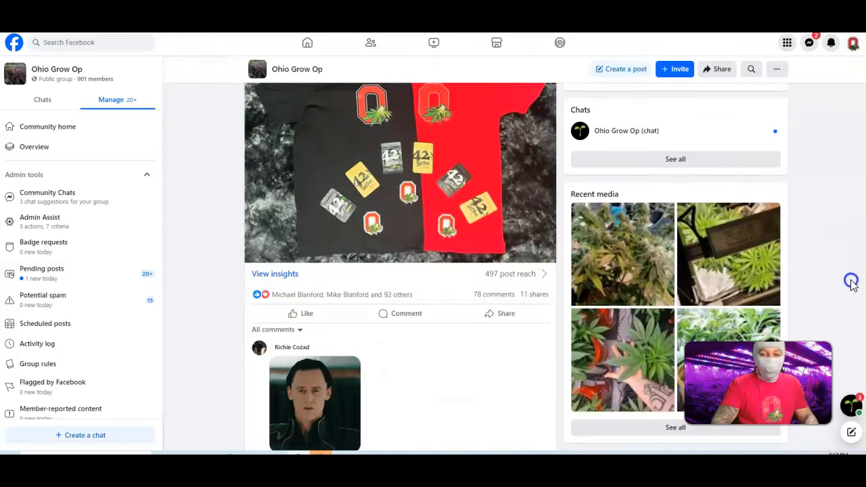
scroll("down", 3)
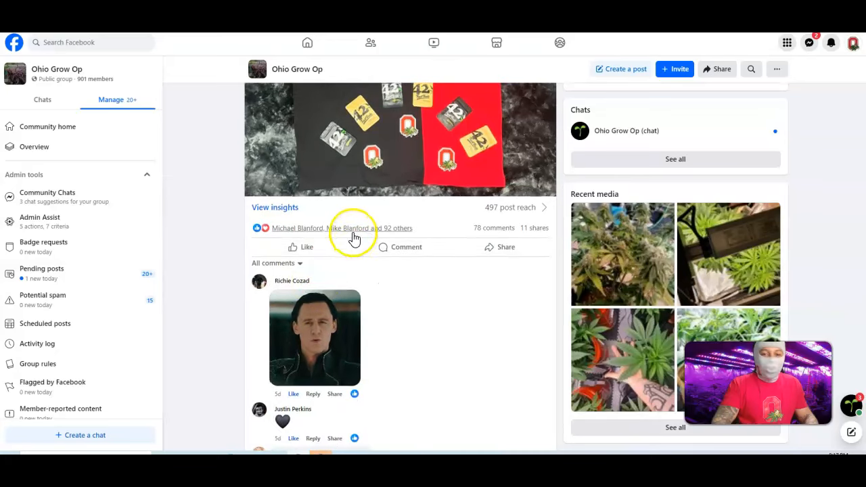
left_click(341, 227)
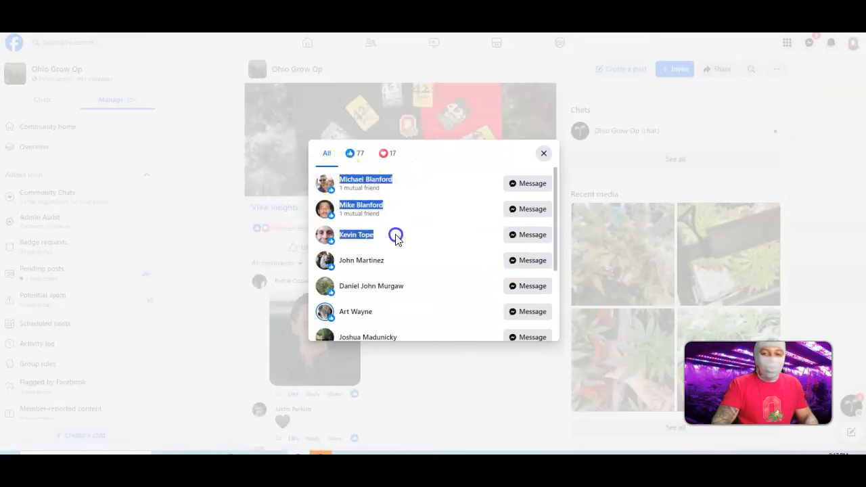
scroll("down", 3)
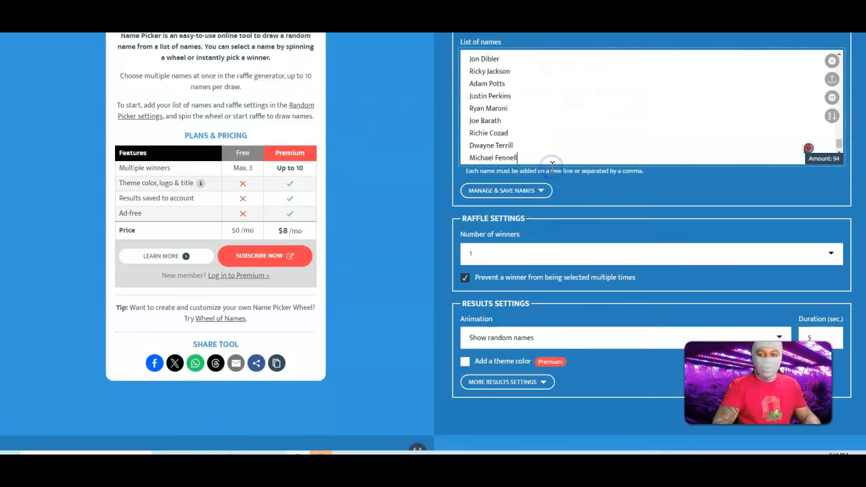
scroll("down", 3)
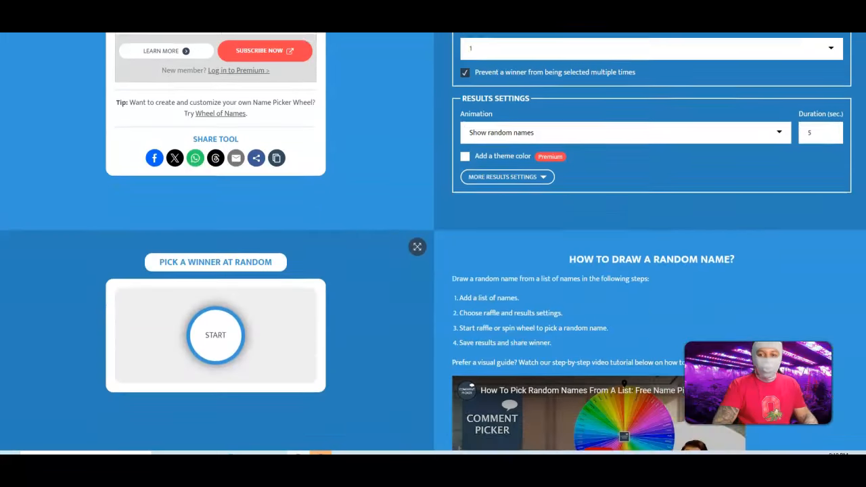
scroll("down", 3)
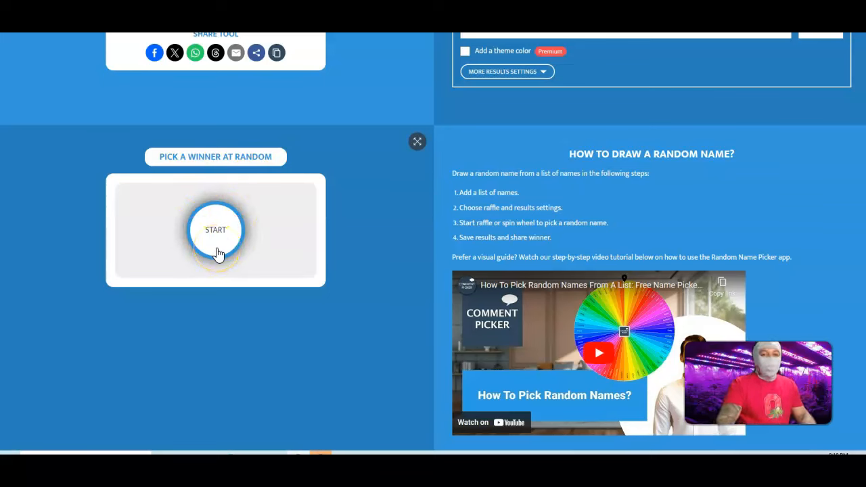
left_click(215, 230)
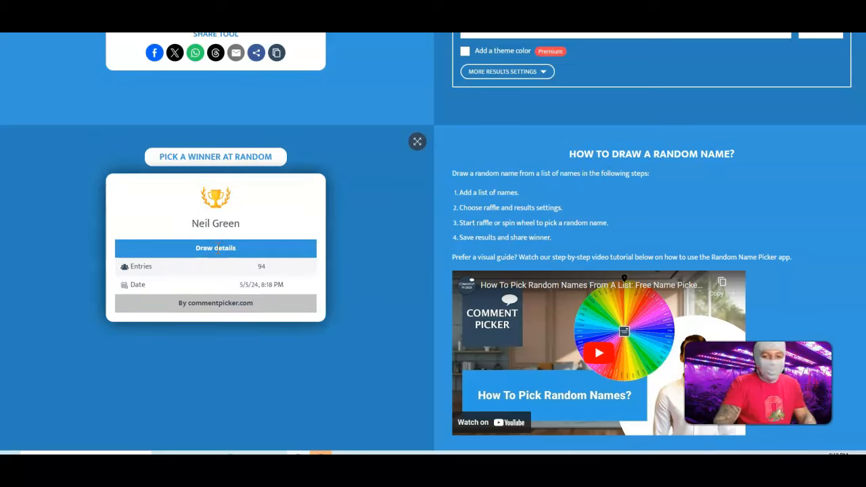
left_click(215, 157)
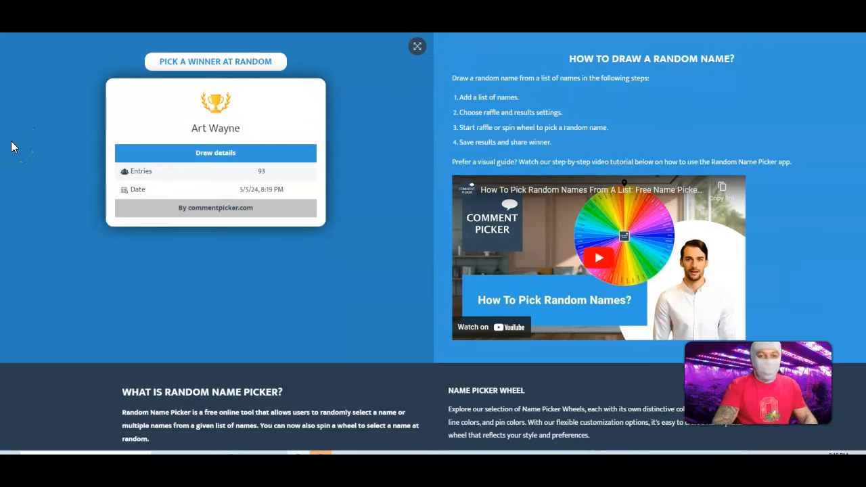
- Run further draws until Dust Trail Genetics is picked from 92 entries
left_click(215, 61)
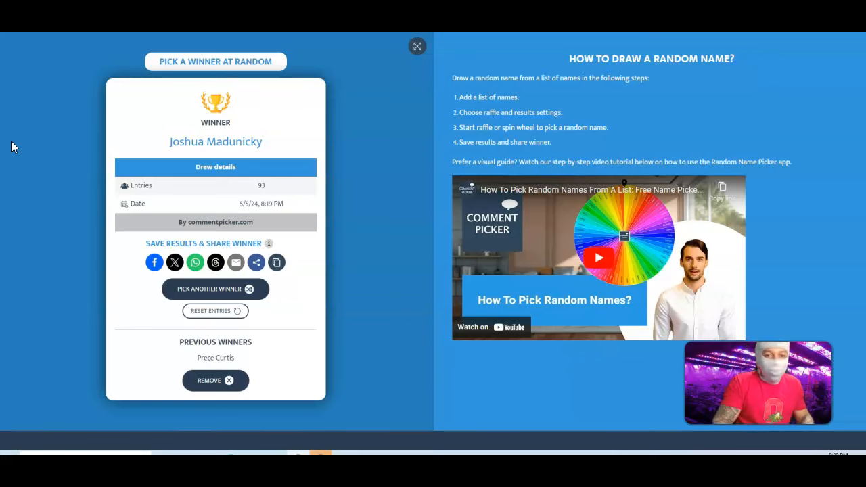
left_click(215, 289)
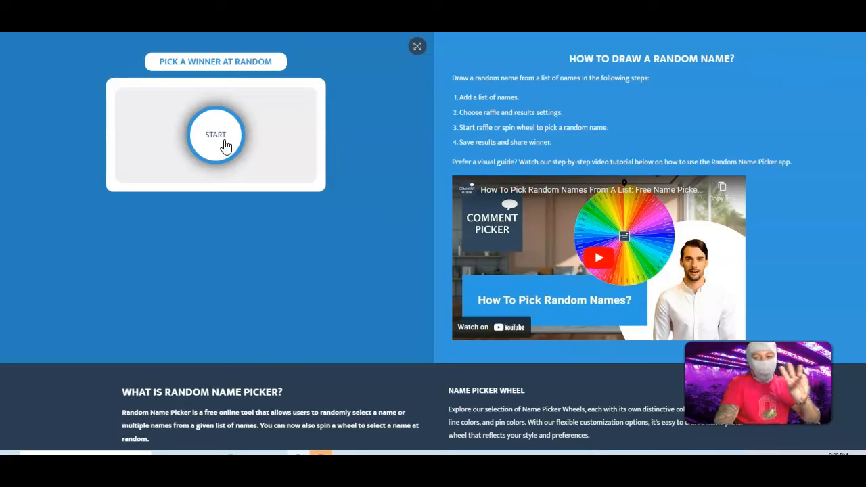
left_click(215, 134)
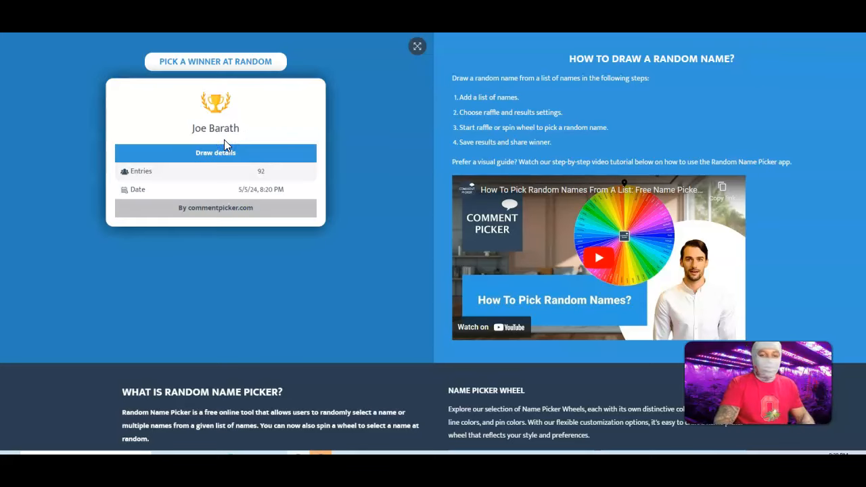
left_click(215, 61)
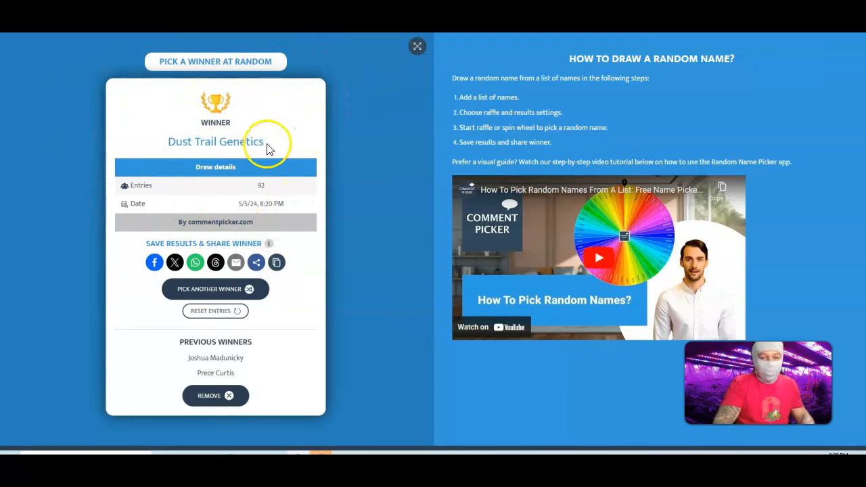
- Select and copy the winner name Dust Trail Genetics
double_click(224, 142)
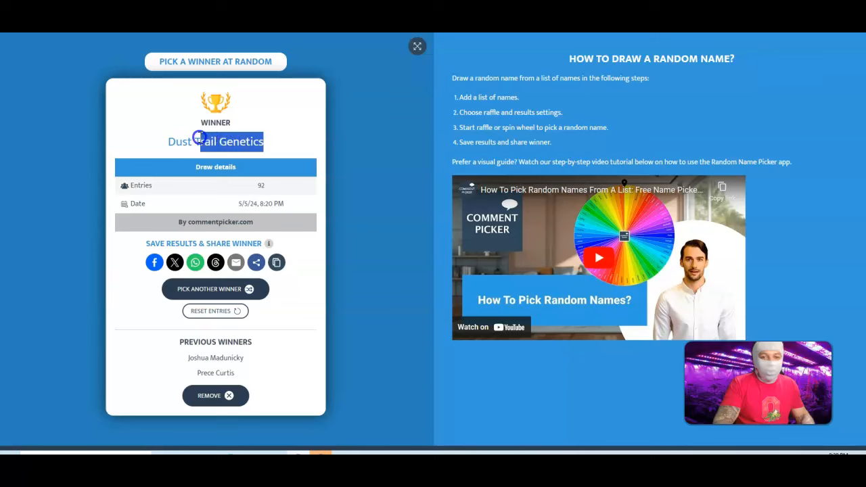
right_click(215, 142)
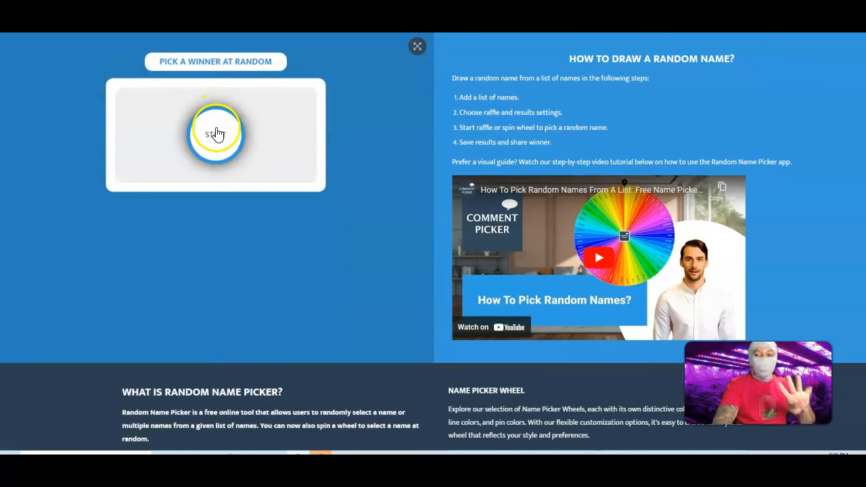
left_click(215, 134)
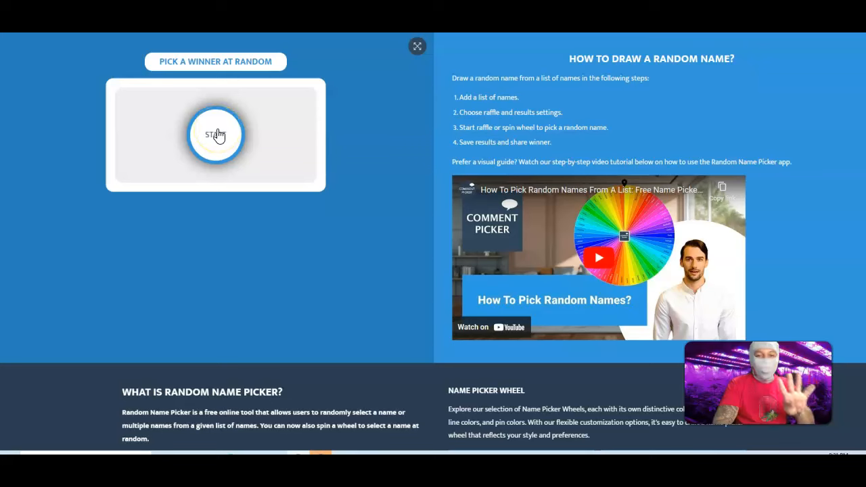
left_click(215, 134)
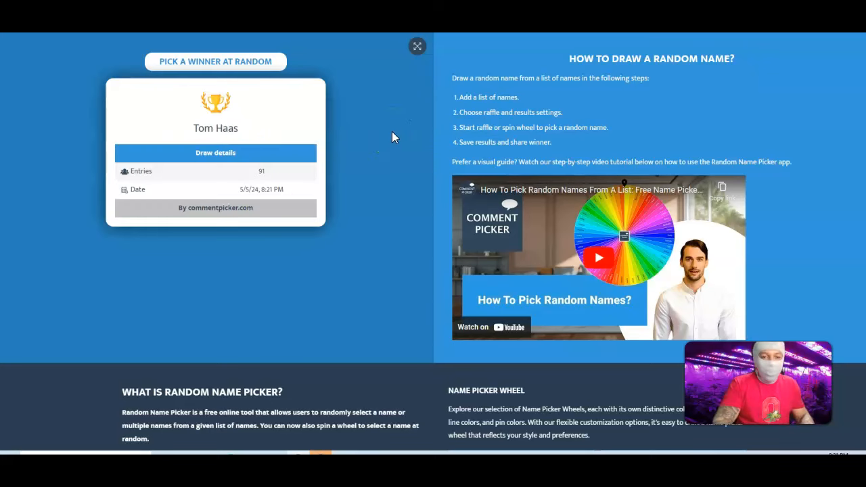
left_click(215, 61)
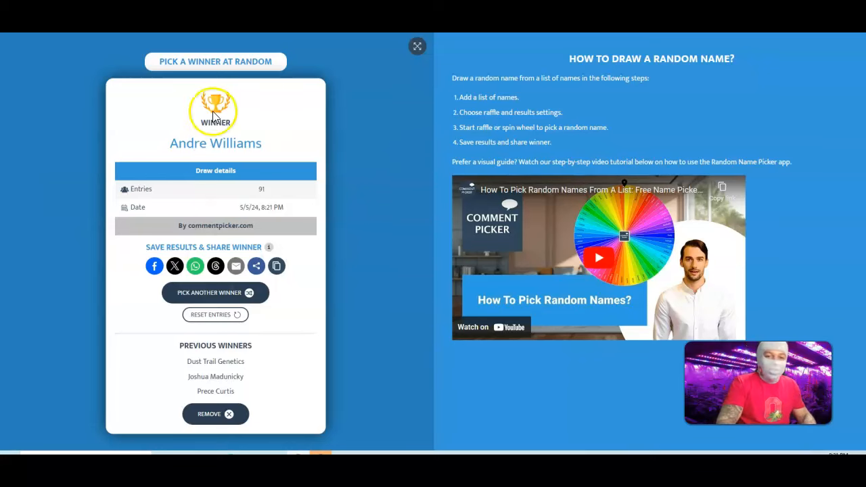
left_click(215, 292)
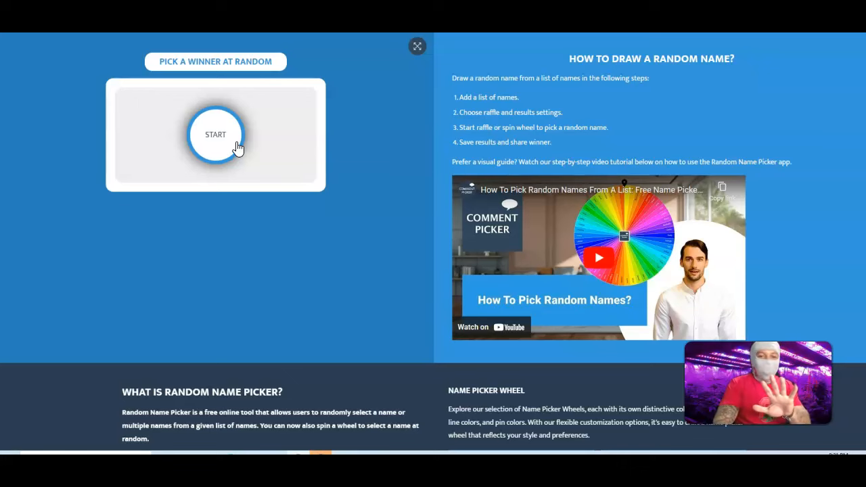
left_click(215, 134)
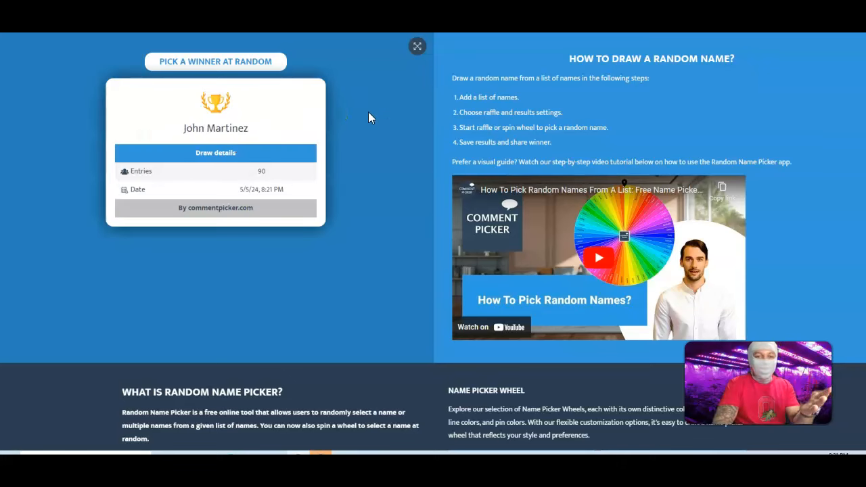
left_click(215, 61)
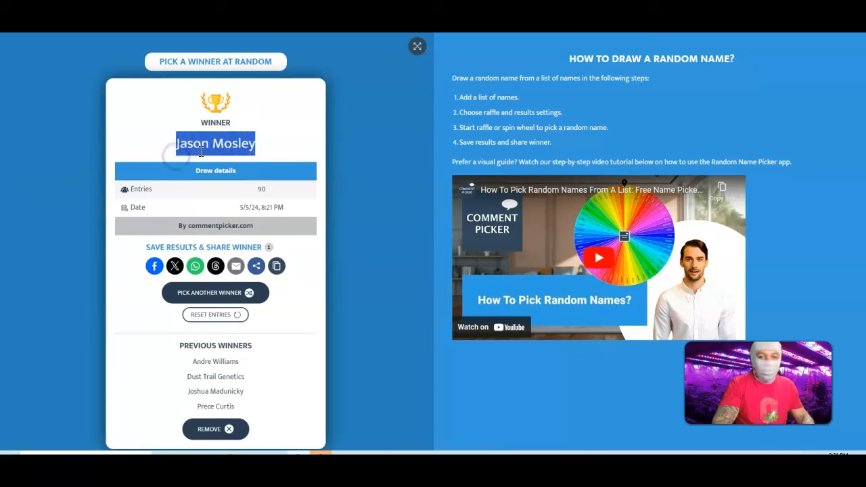
right_click(215, 143)
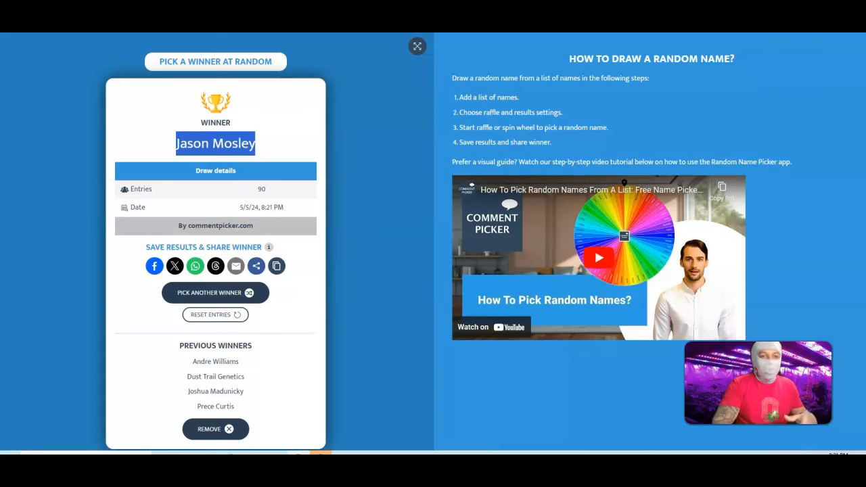
left_click(215, 292)
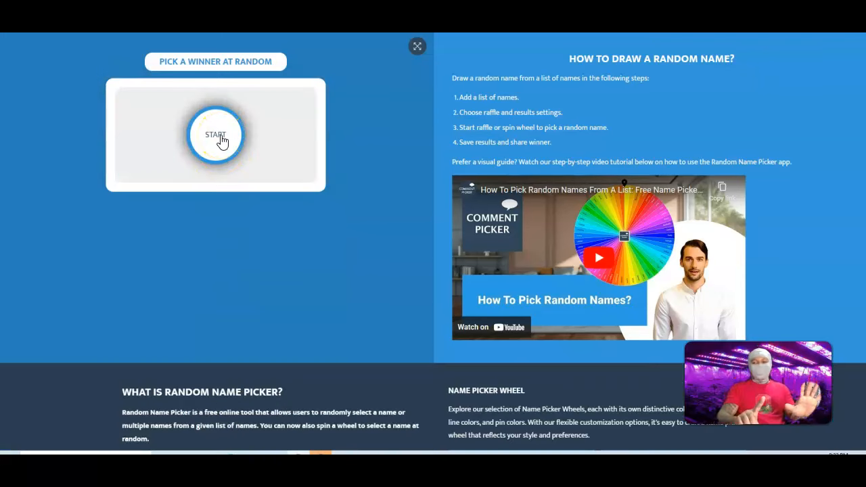
left_click(215, 135)
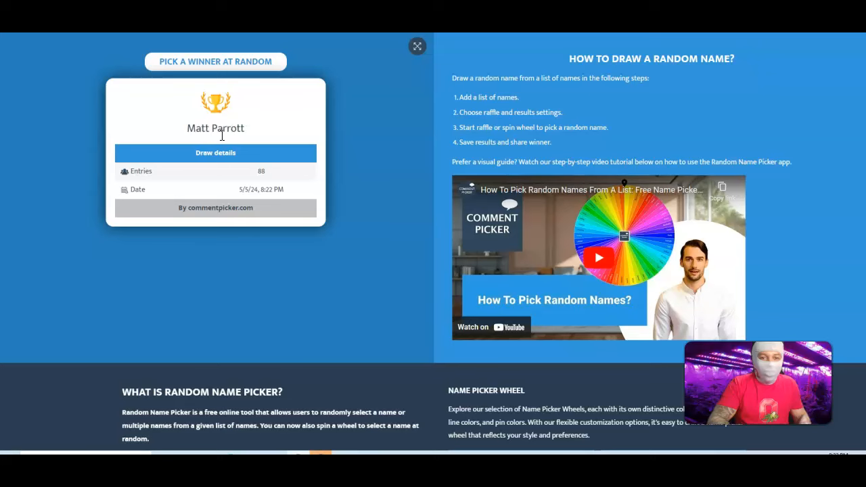
left_click(216, 62)
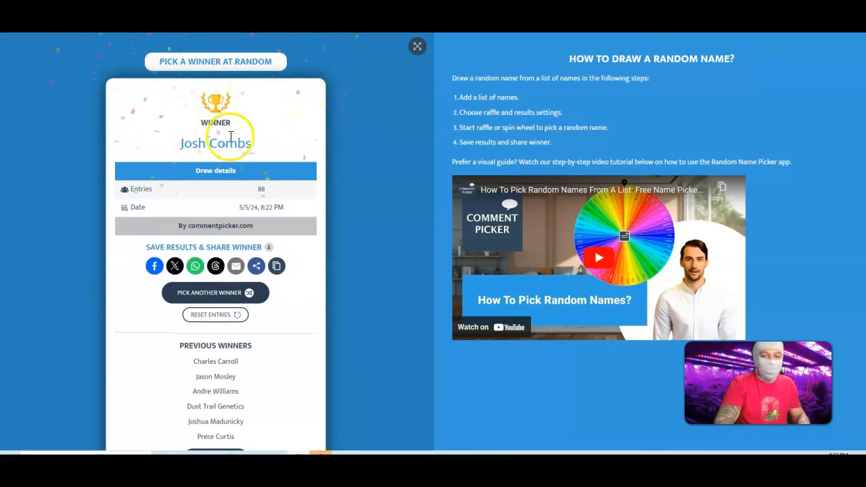
double_click(230, 143)
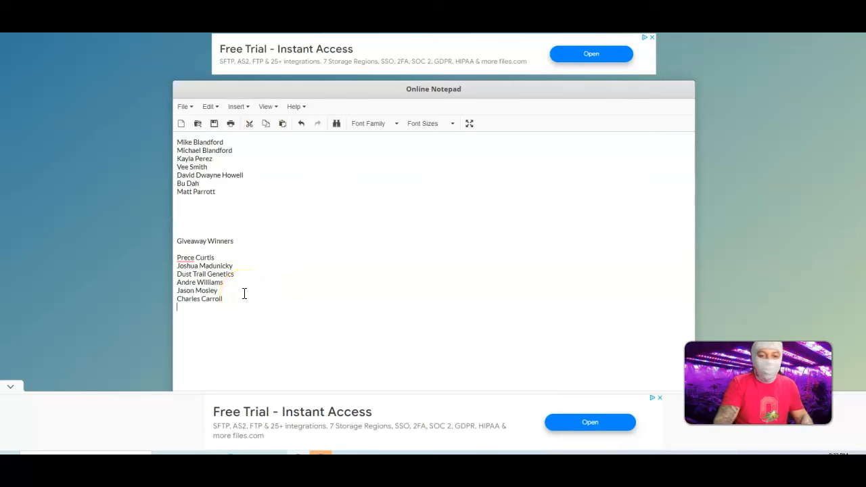
right_click(244, 294)
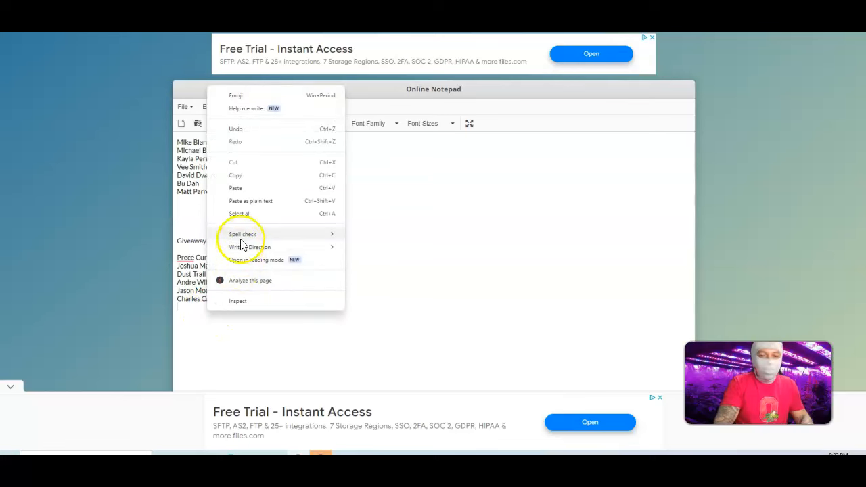
left_click(244, 186)
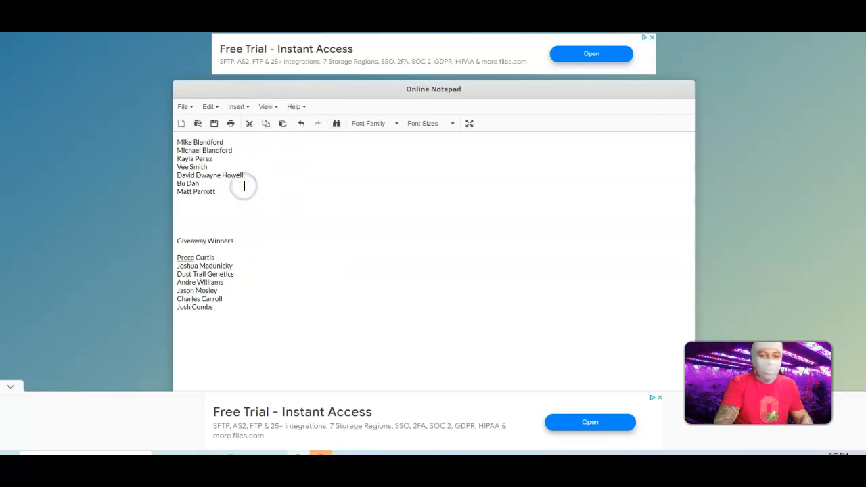